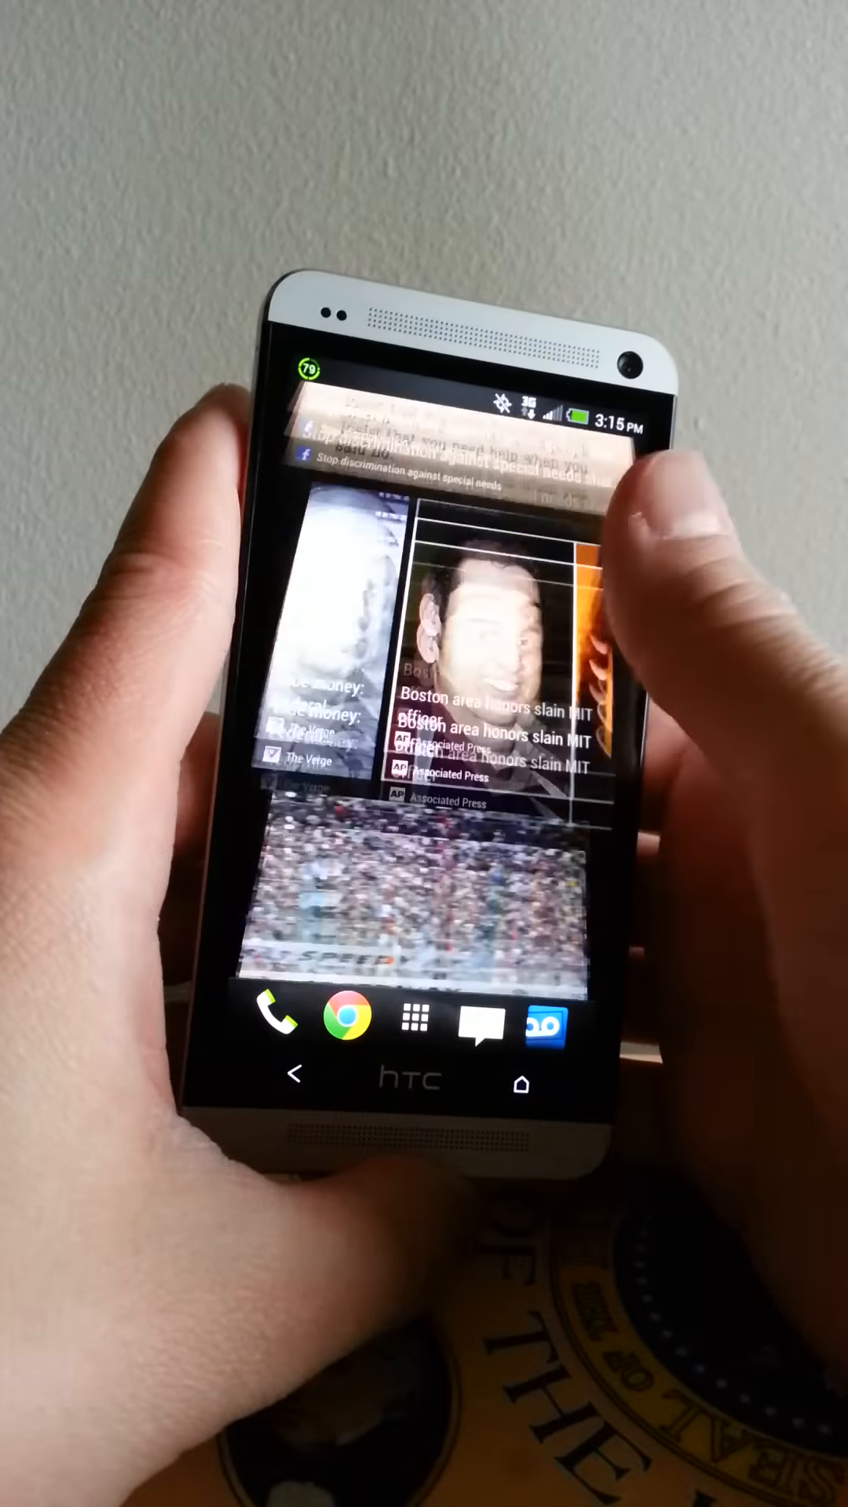
scroll(down, 3)
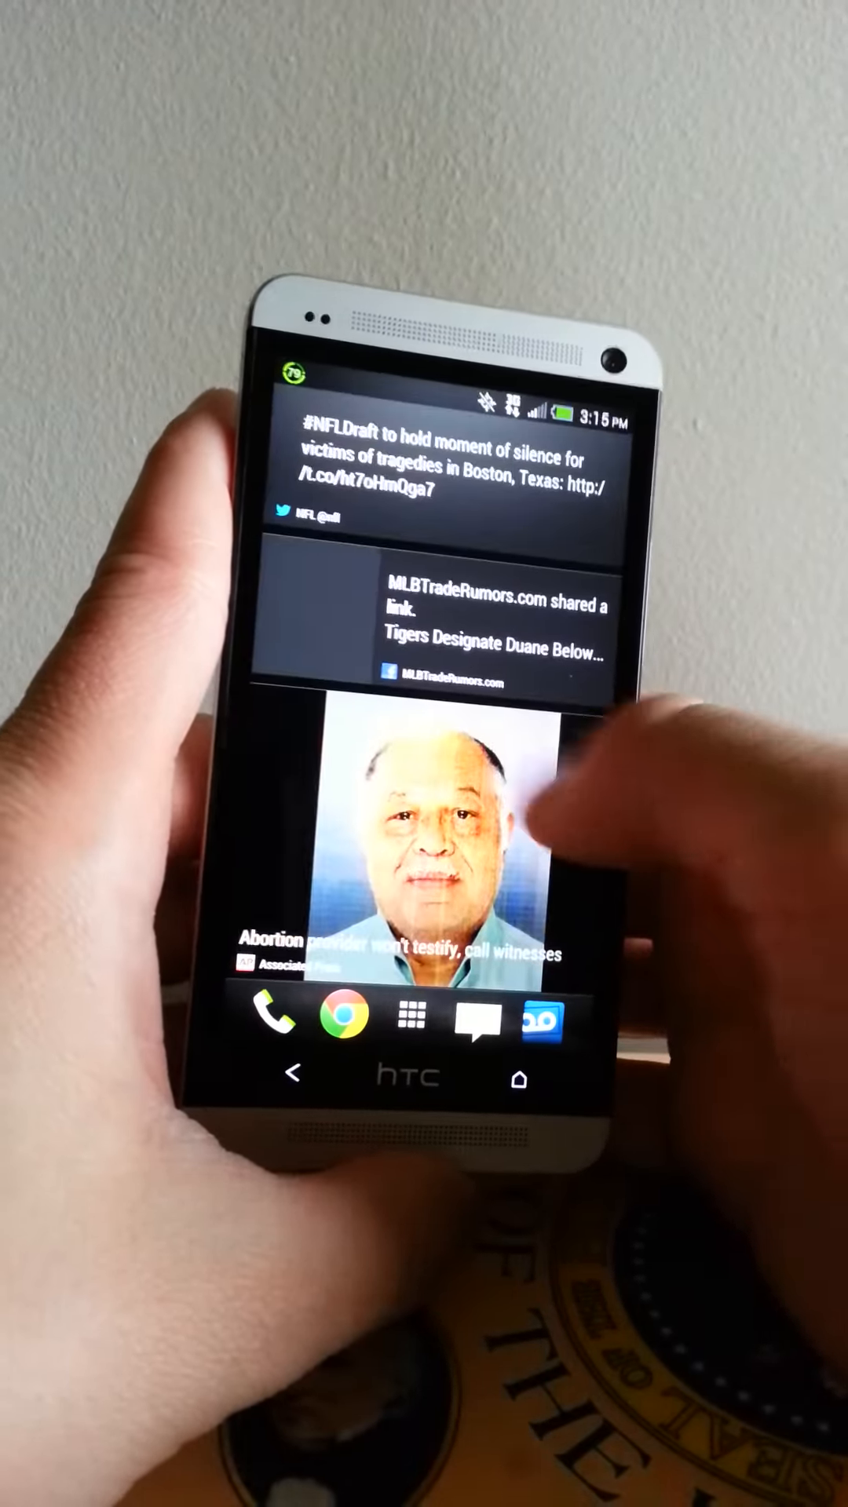